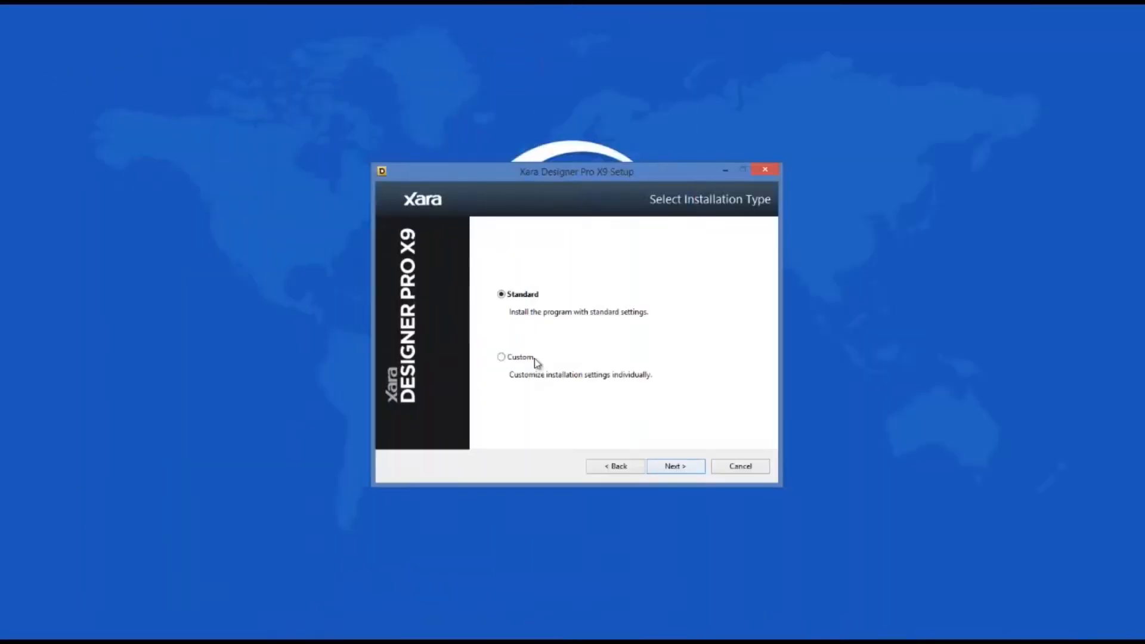
- Accept standard install, default folder, desktop shortcut and user info, and toggle simplicheck
left_click(674, 465)
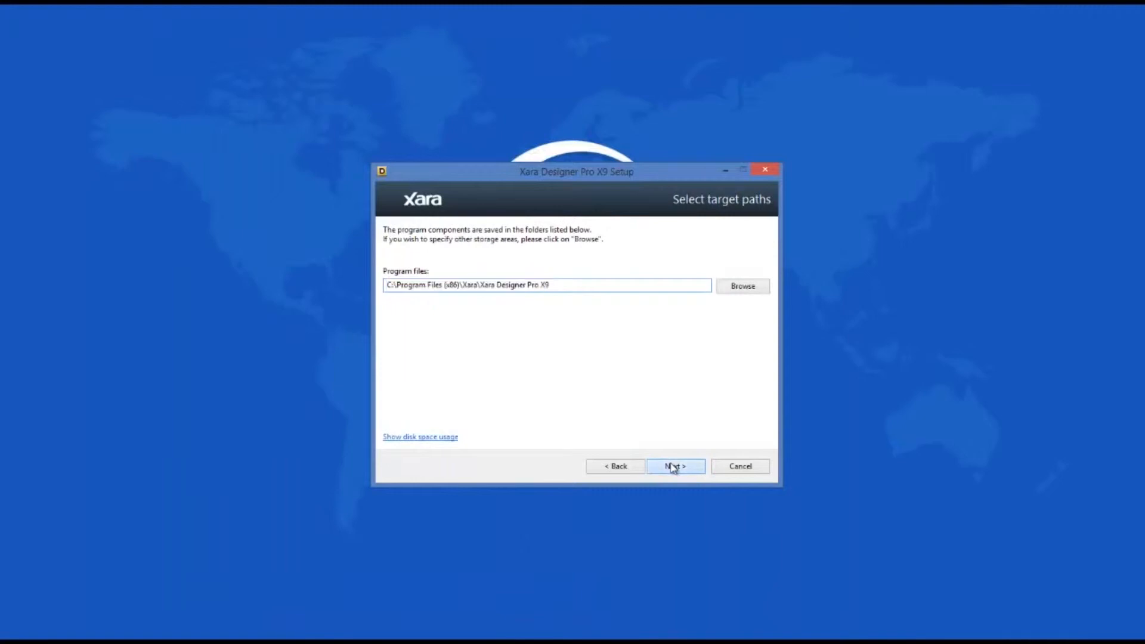
left_click(674, 465)
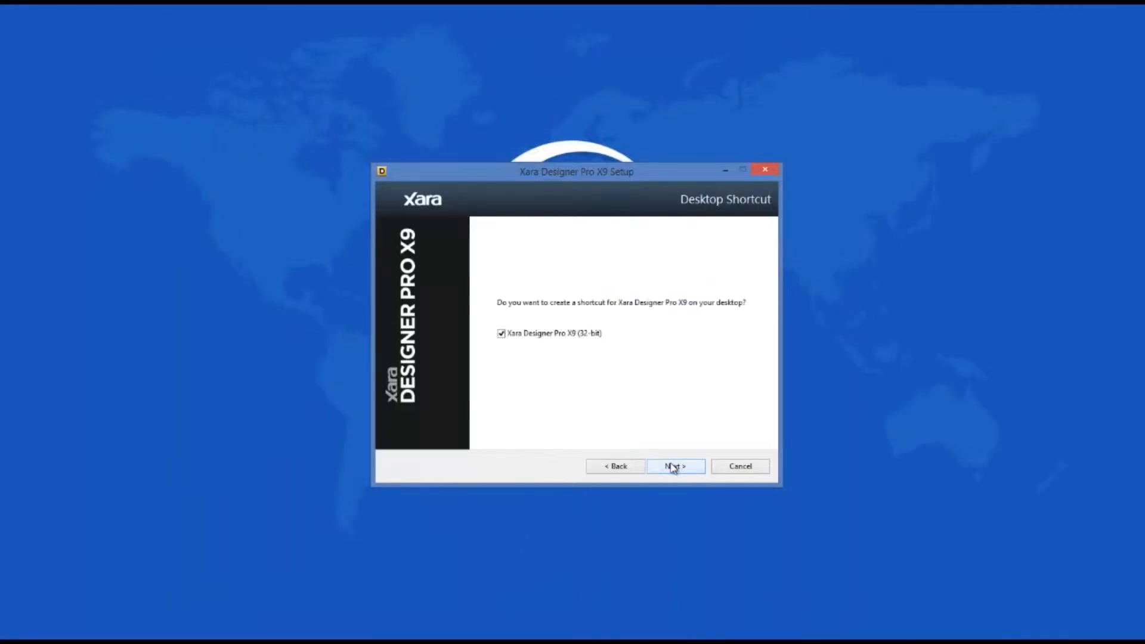
left_click(674, 465)
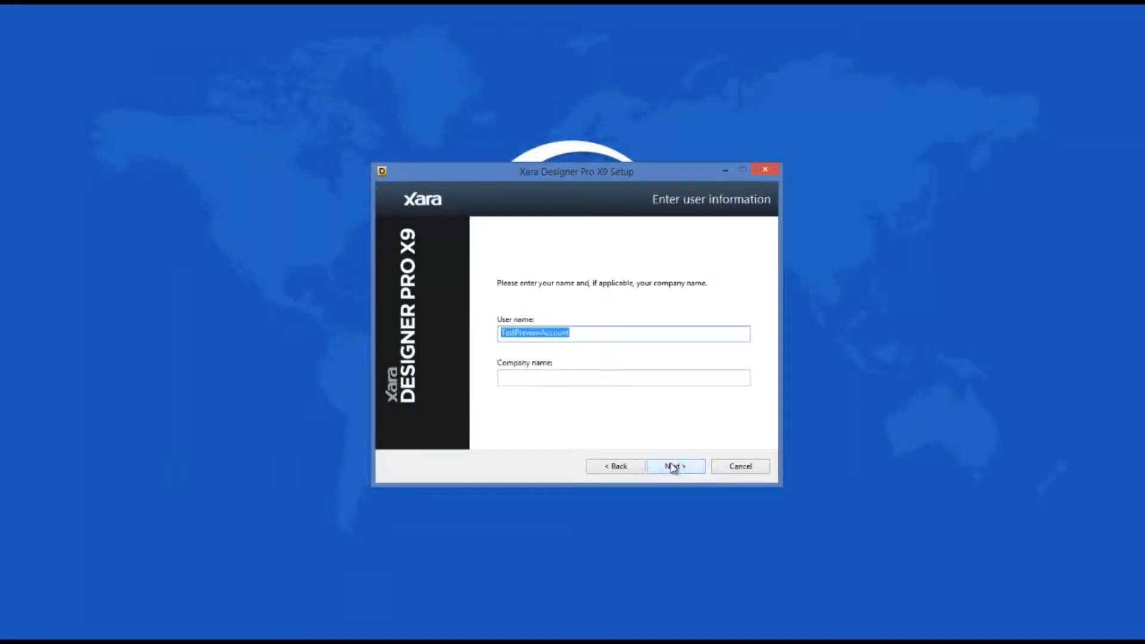
left_click(674, 465)
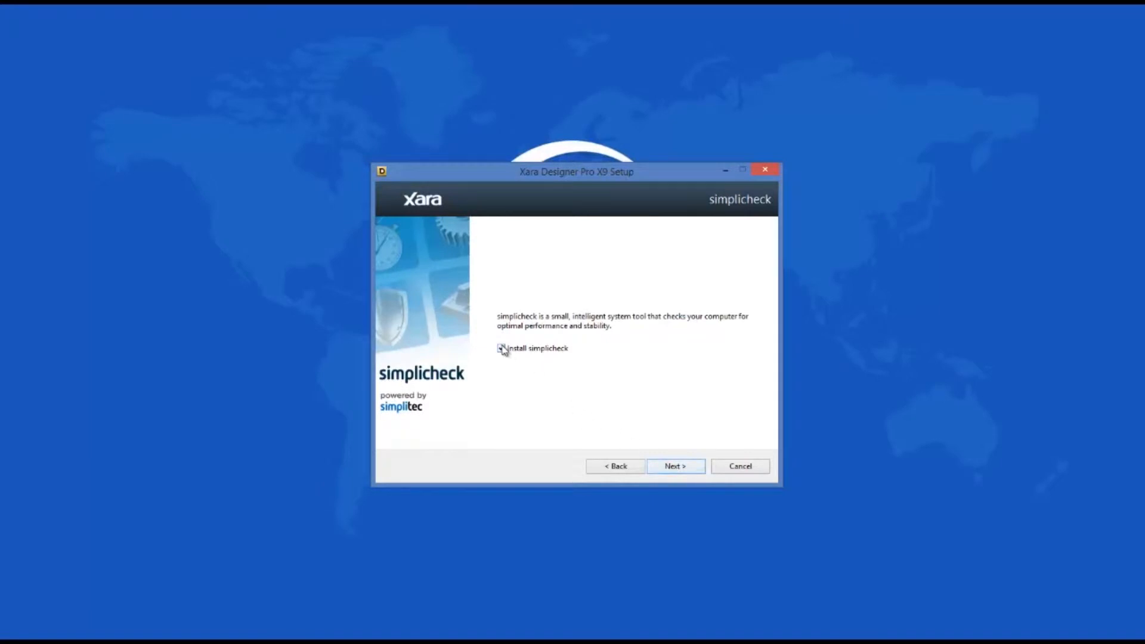
left_click(673, 466)
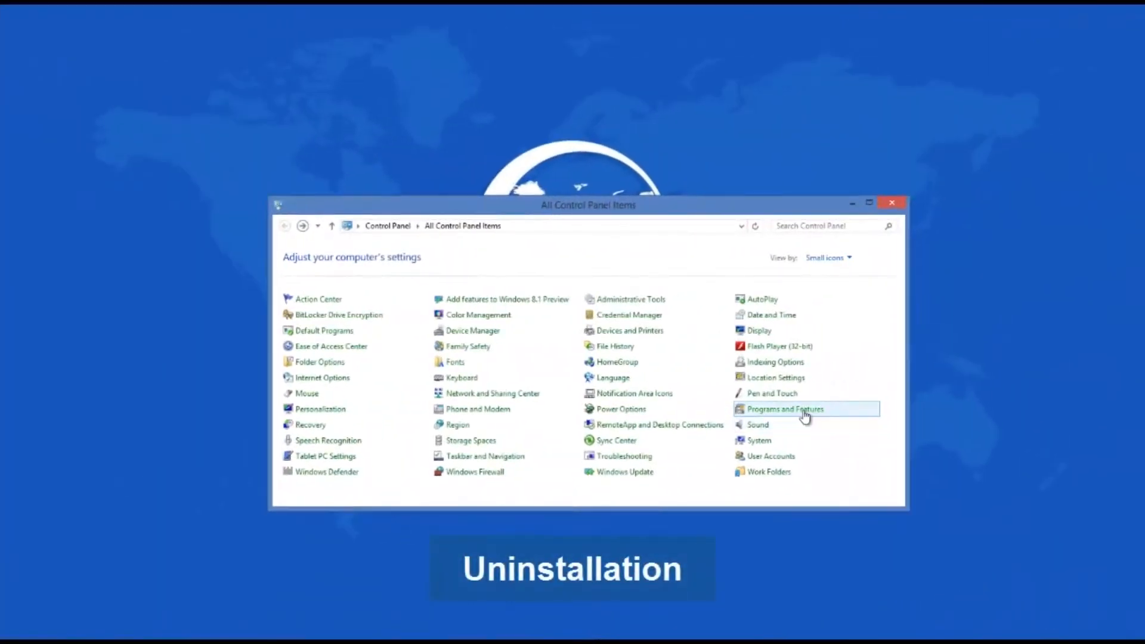
- Show Xara Designer Pro X9 (32-bit) in Programs and Features, then minimize that window
left_click(784, 409)
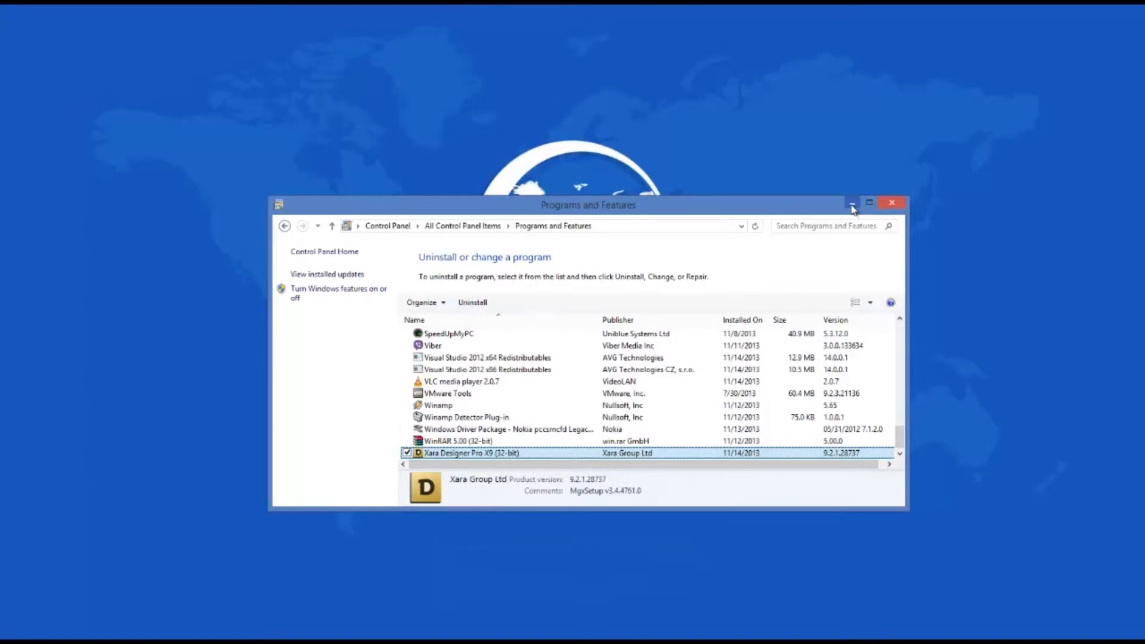
left_click(851, 204)
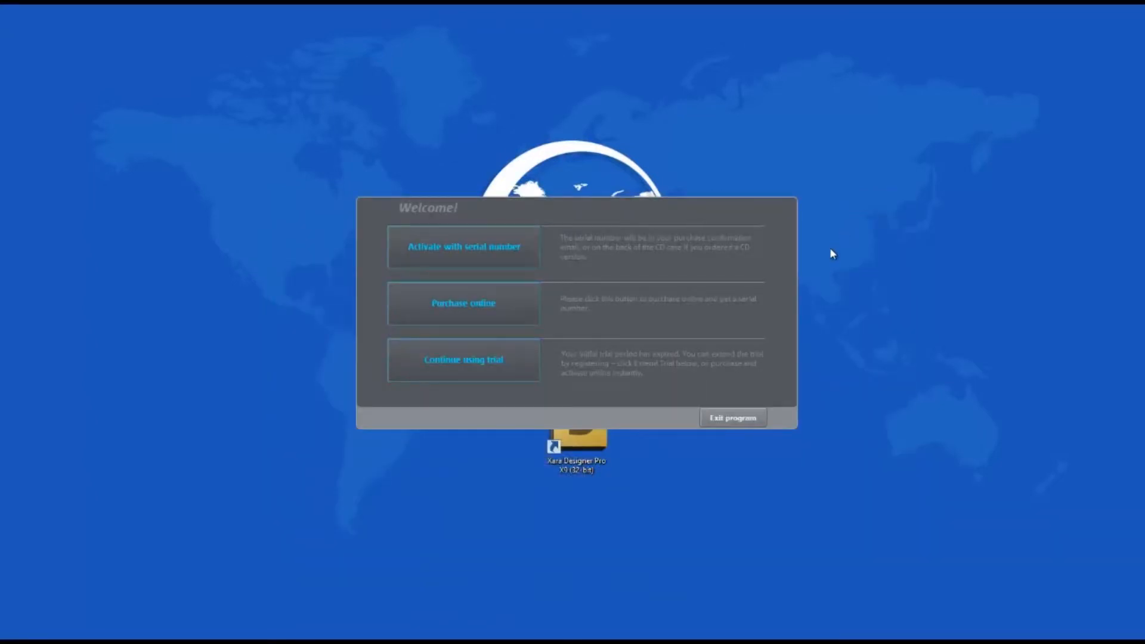
- Choose Continue using trial in the Welcome dialog and confirm with the yellow Continue button
left_click(463, 359)
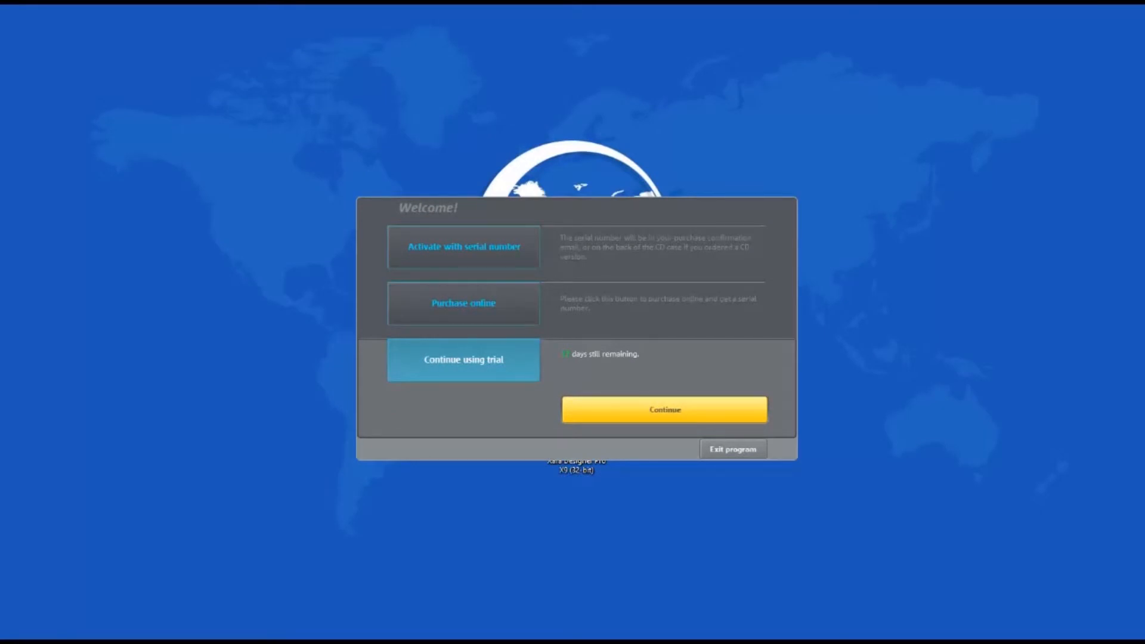
mouse_move(741, 396)
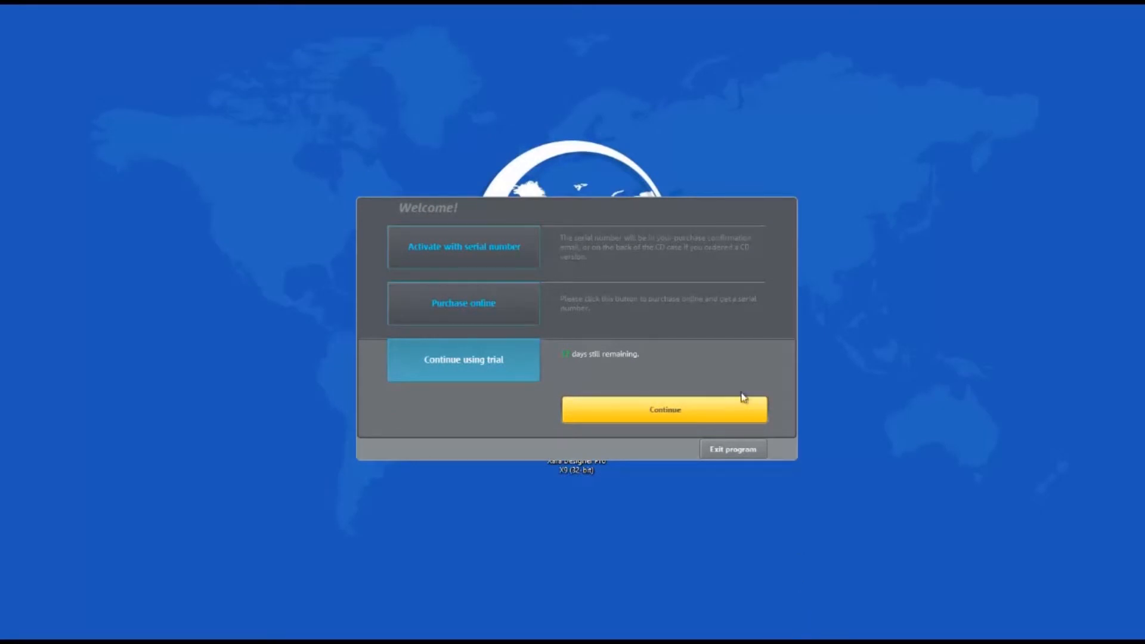
left_click(663, 409)
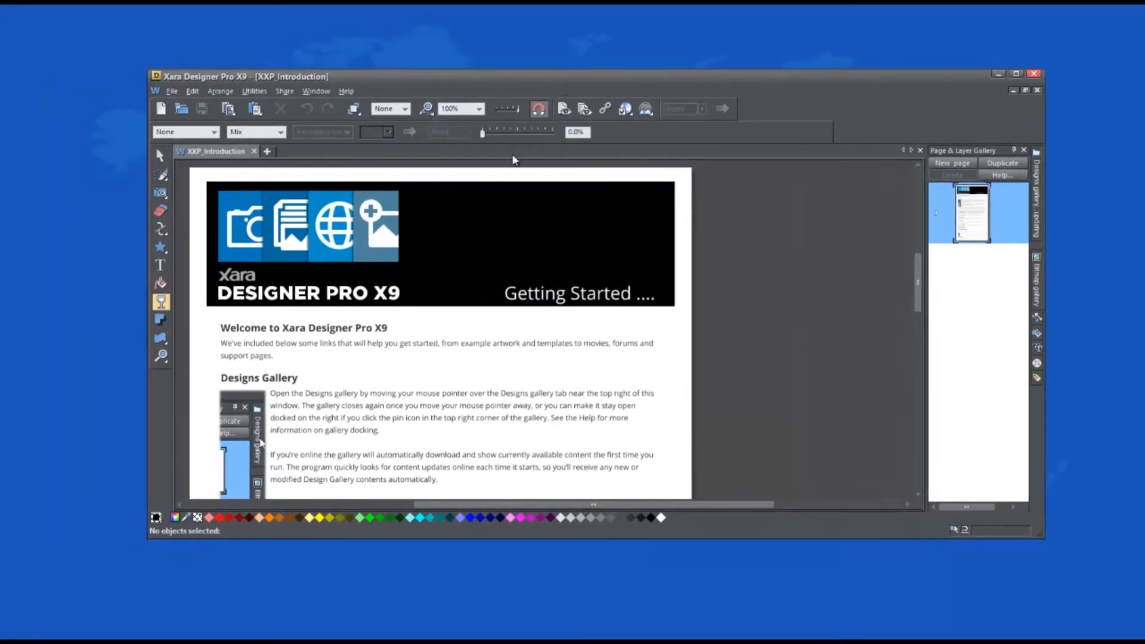
mouse_move(547, 379)
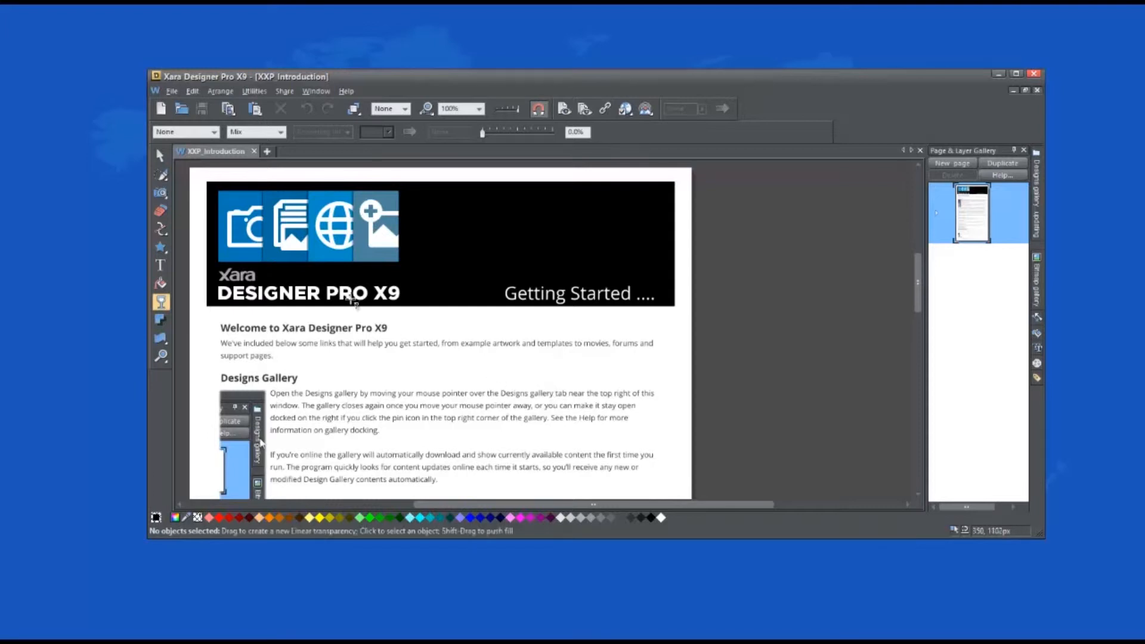
mouse_move(172, 91)
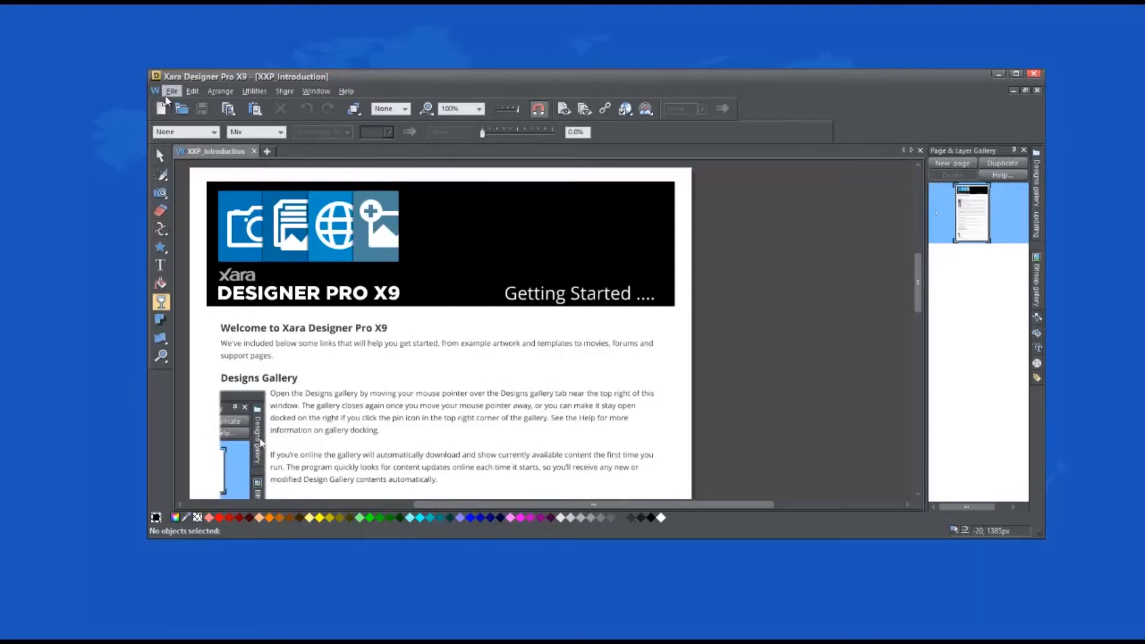
left_click(192, 90)
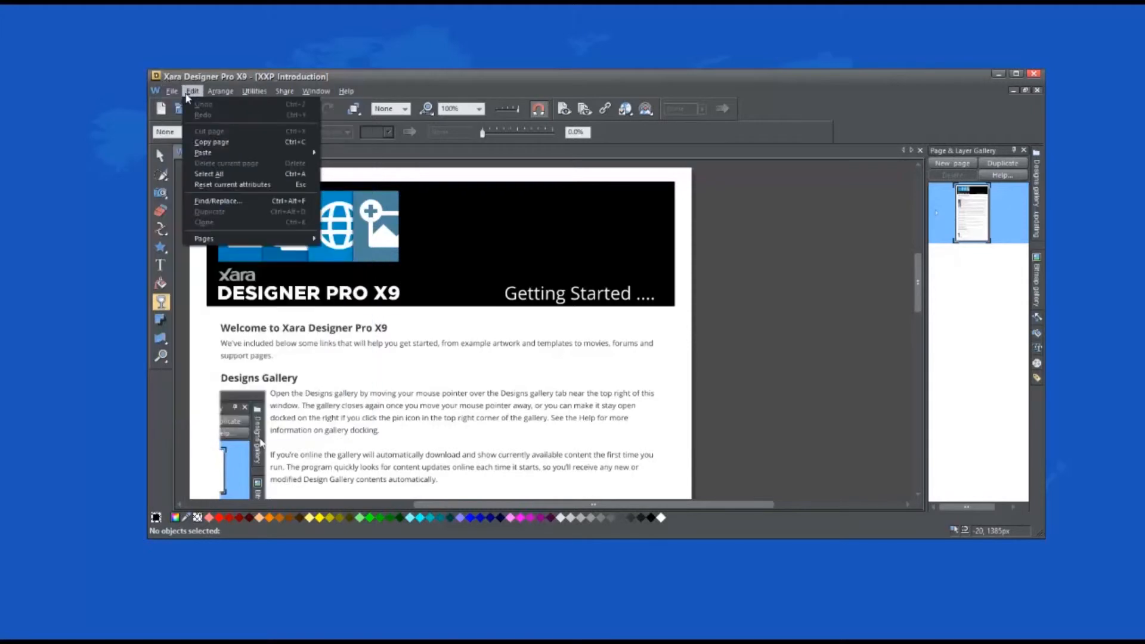
left_click(220, 91)
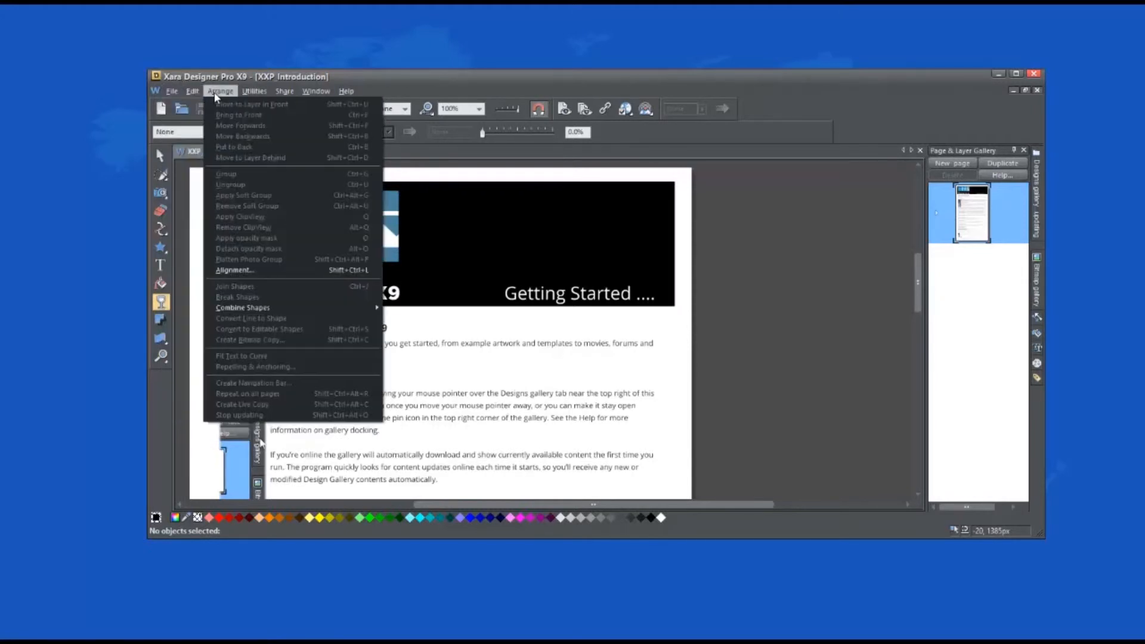
left_click(254, 91)
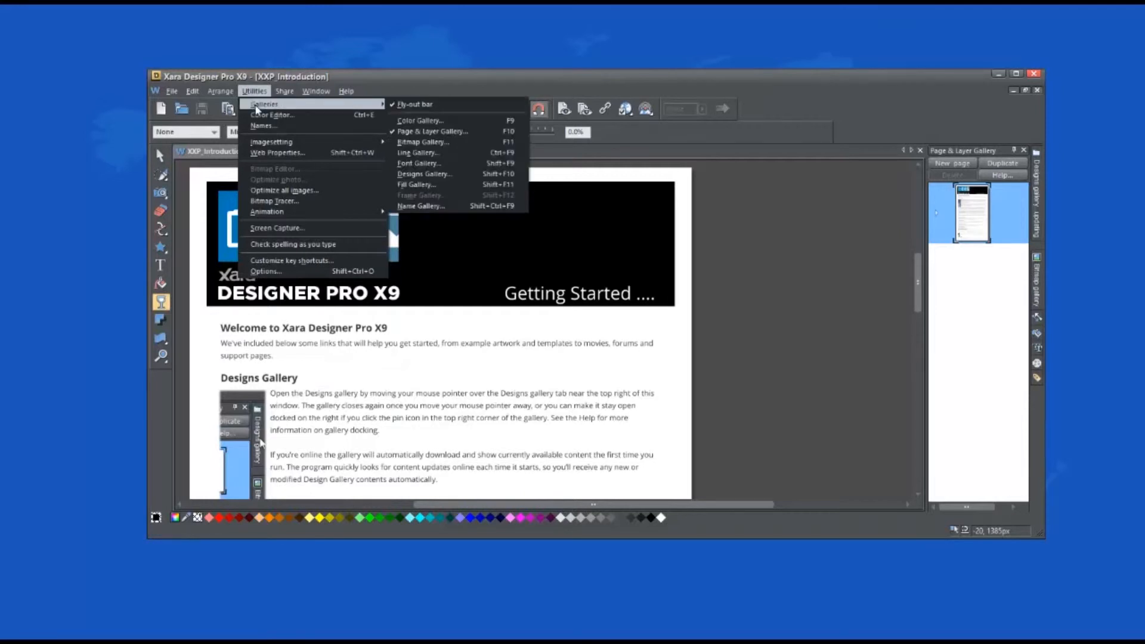
mouse_move(272, 142)
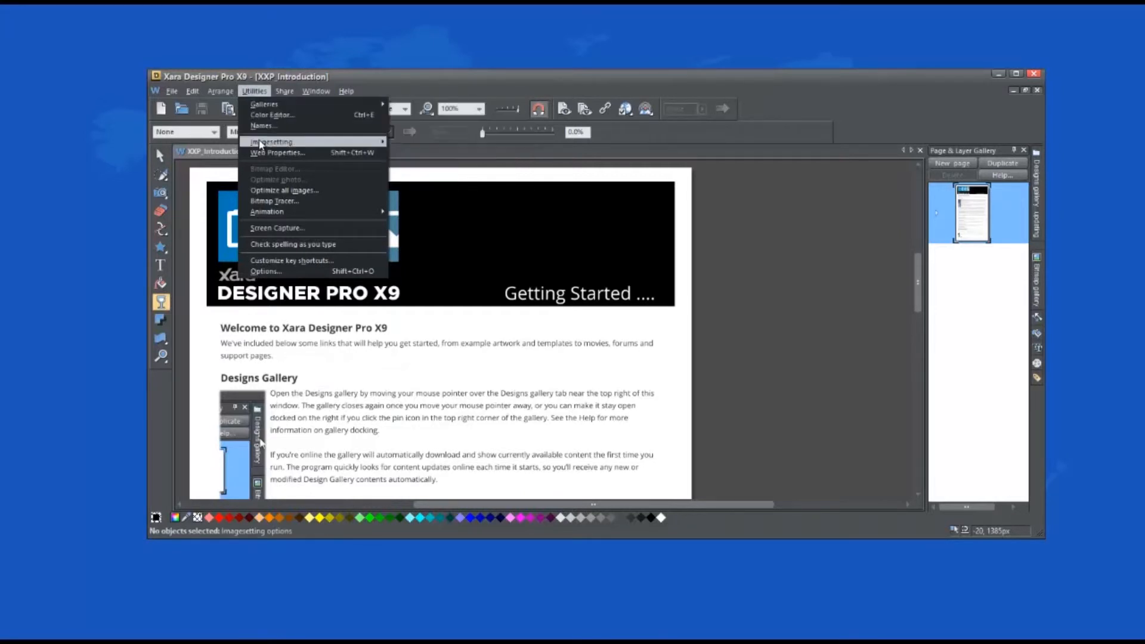
mouse_move(274, 179)
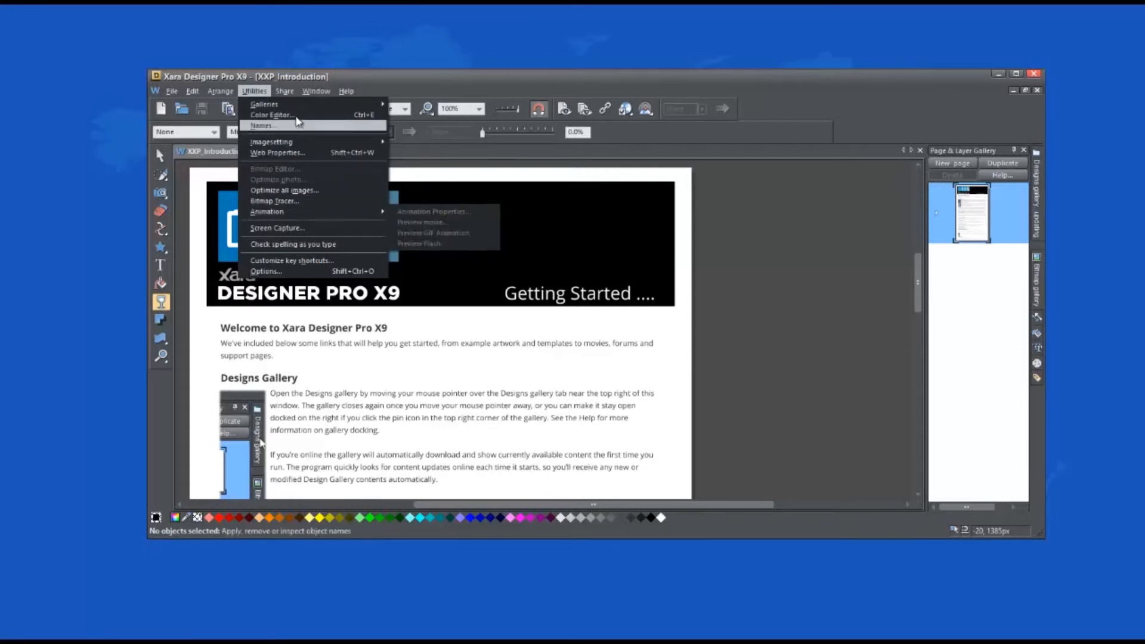
left_click(283, 91)
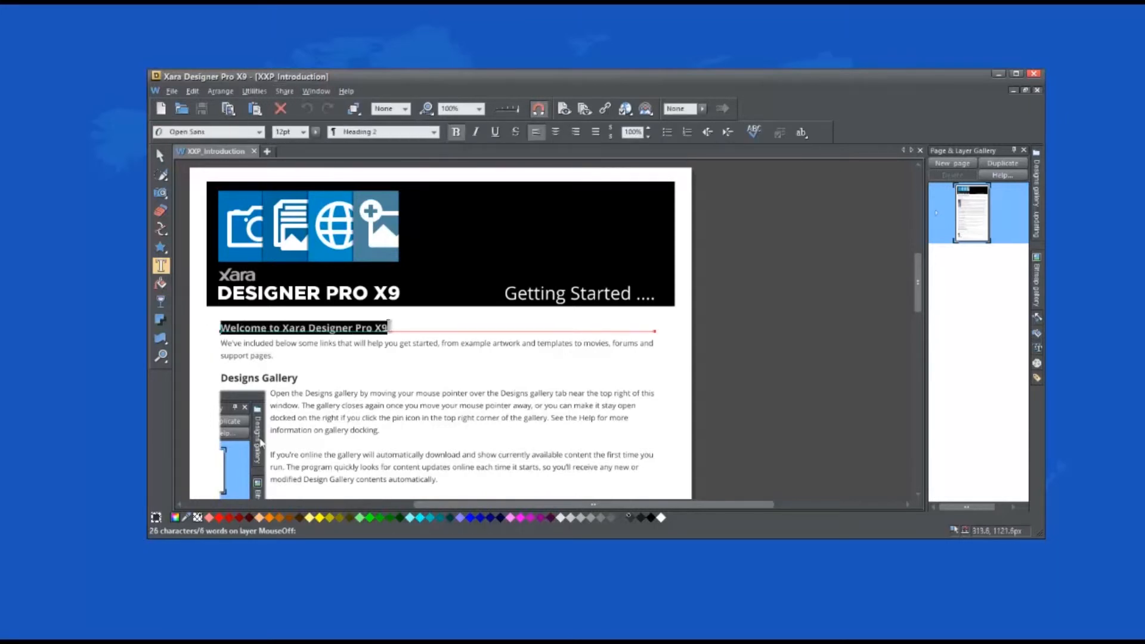
mouse_move(440, 319)
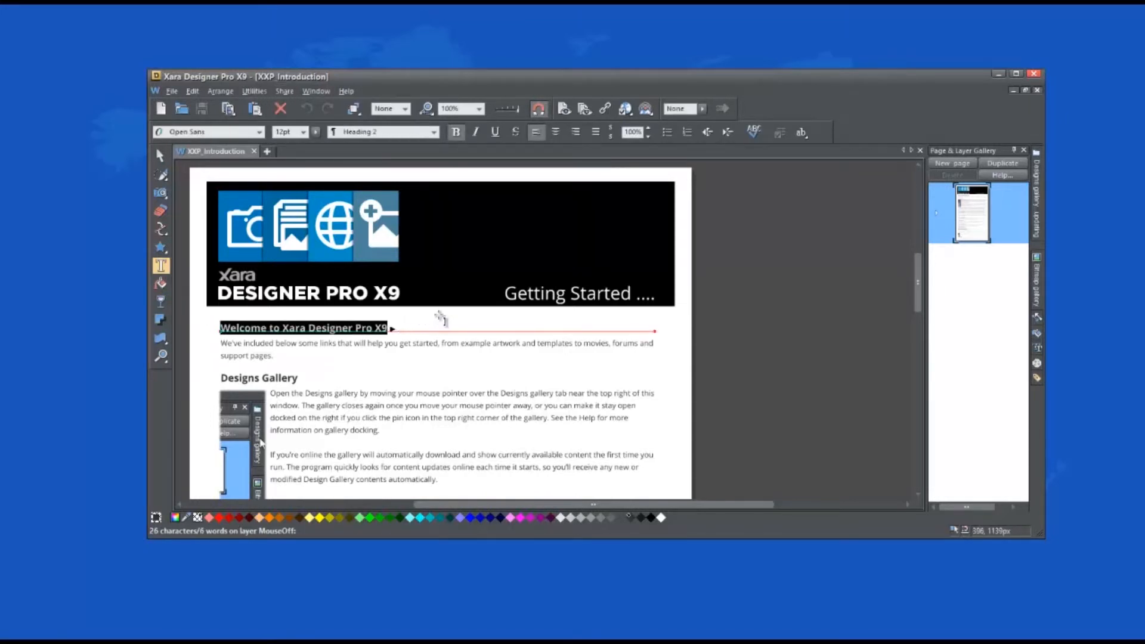
type("www")
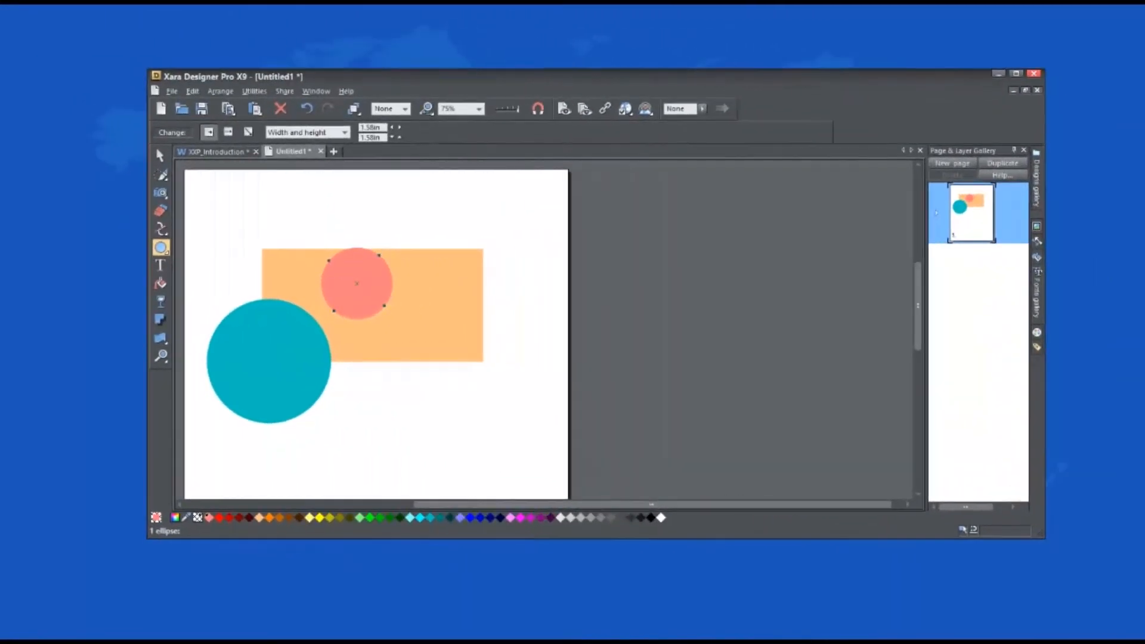
- Pick the 3D Extrude tool from the Bevel/3D flyout and select the rectangle and circles
left_click(160, 357)
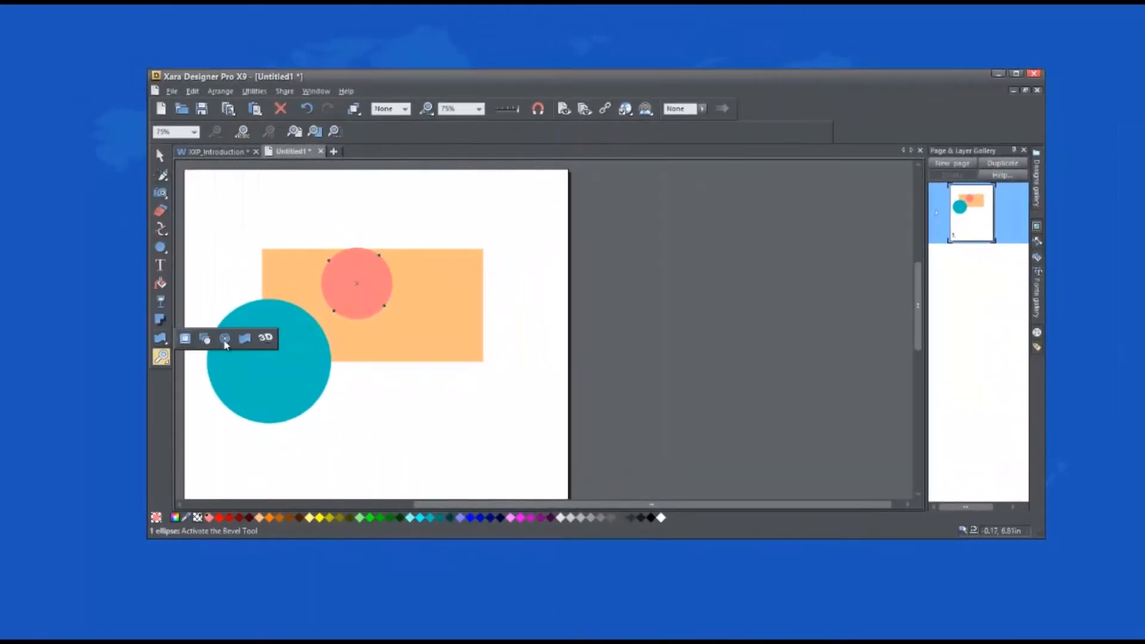
left_click(264, 337)
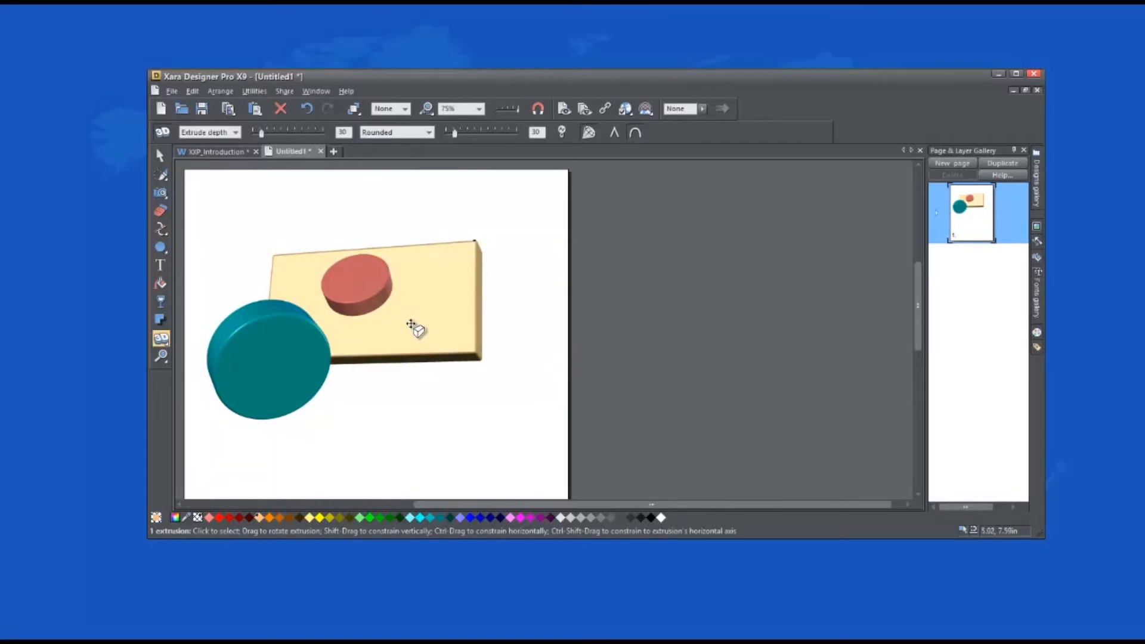
left_click(215, 151)
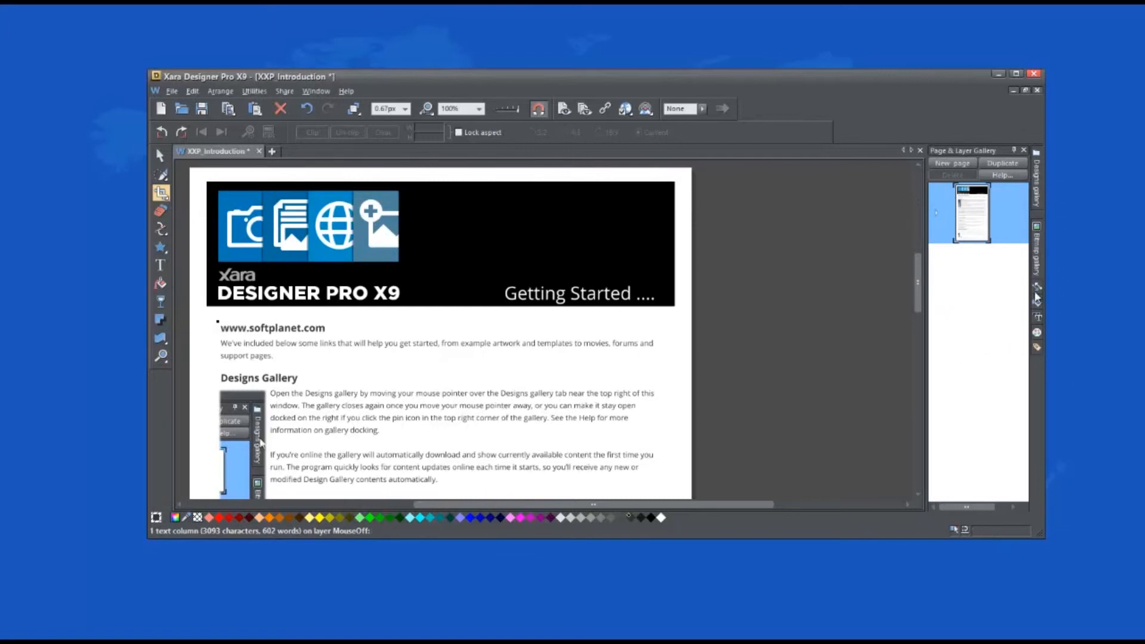
left_click(1037, 257)
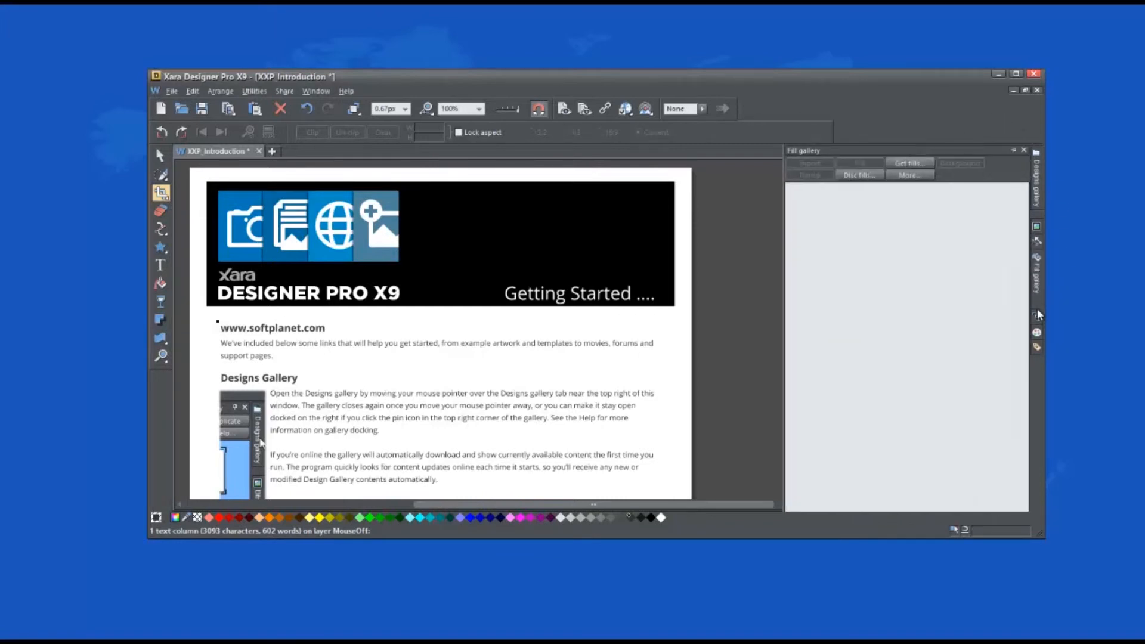
left_click(1036, 322)
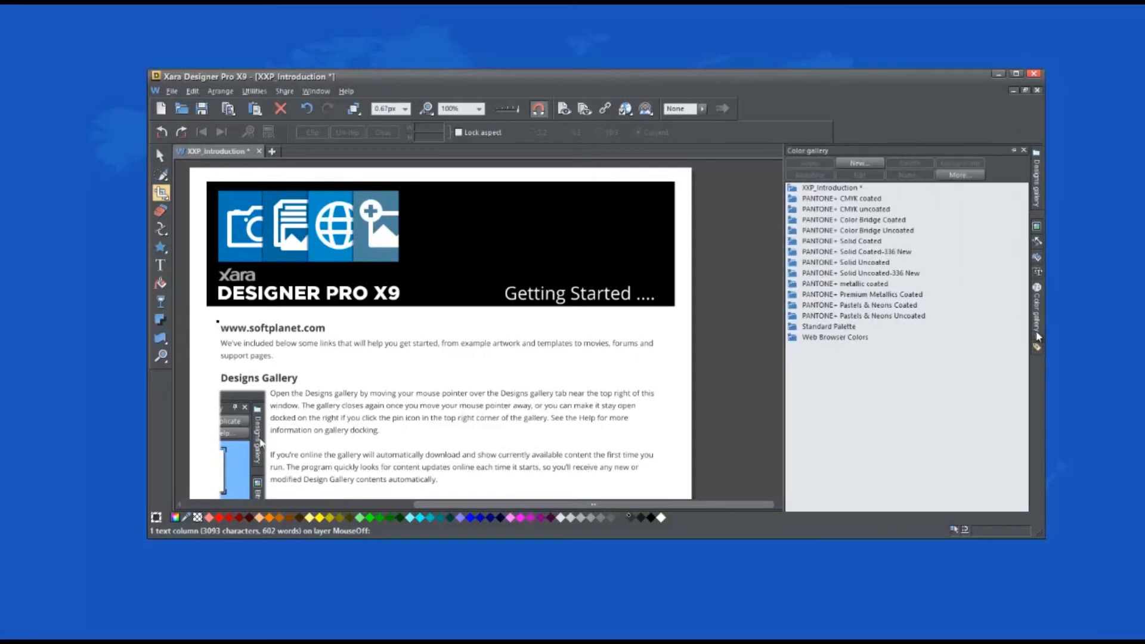
mouse_move(859, 163)
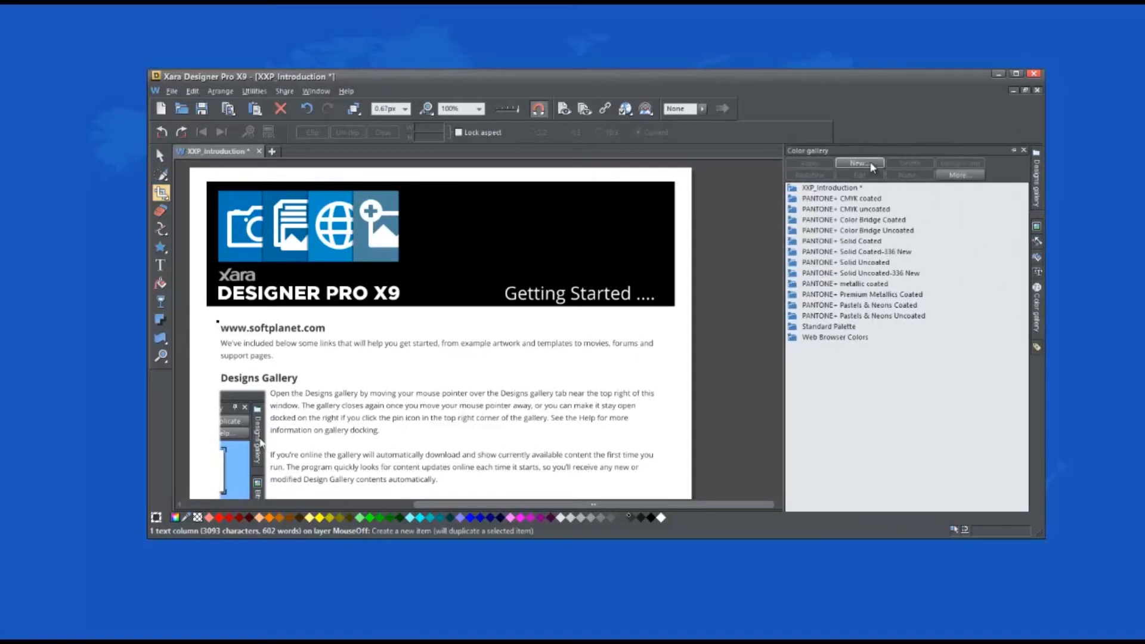
mouse_move(1037, 332)
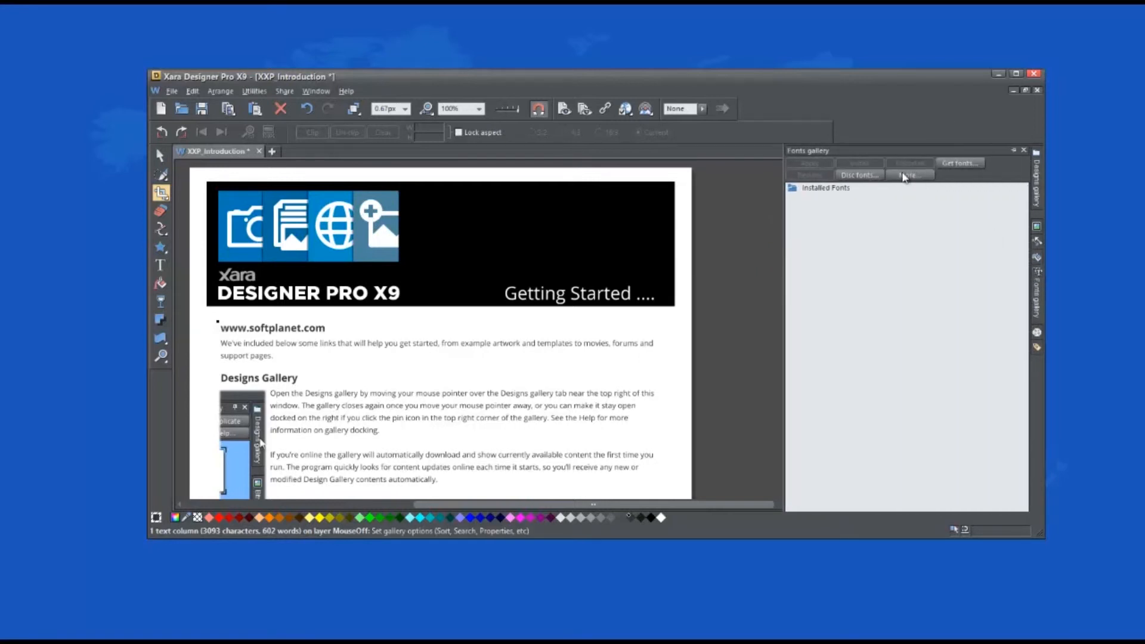
mouse_move(851, 170)
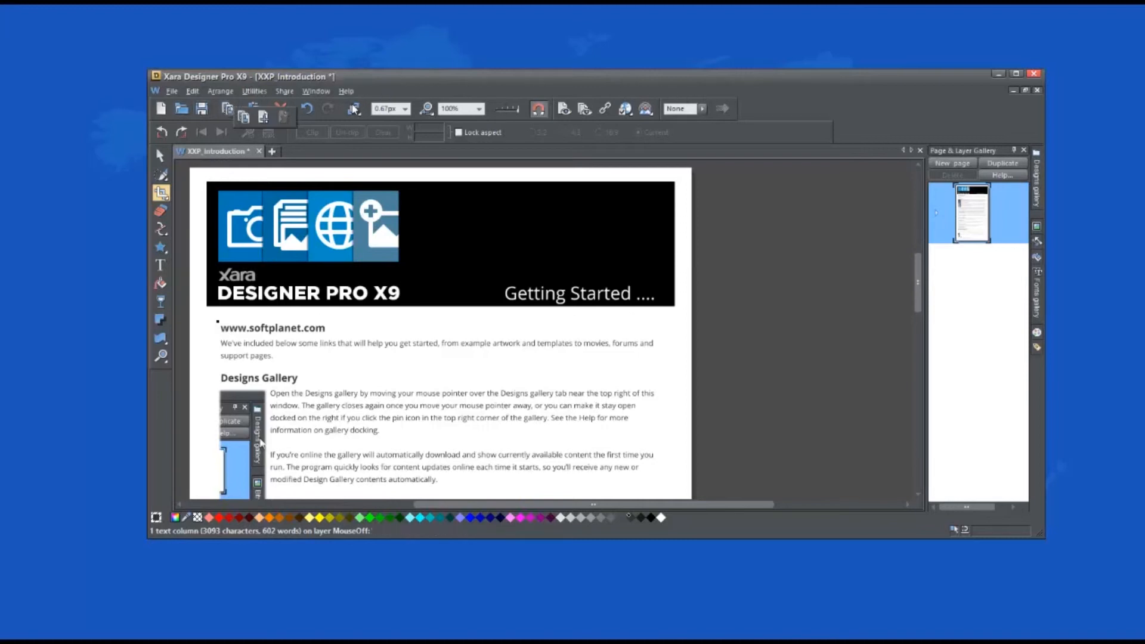
- Undo the last edit to reflow the Designs Gallery text, then show the file commands
left_click(328, 108)
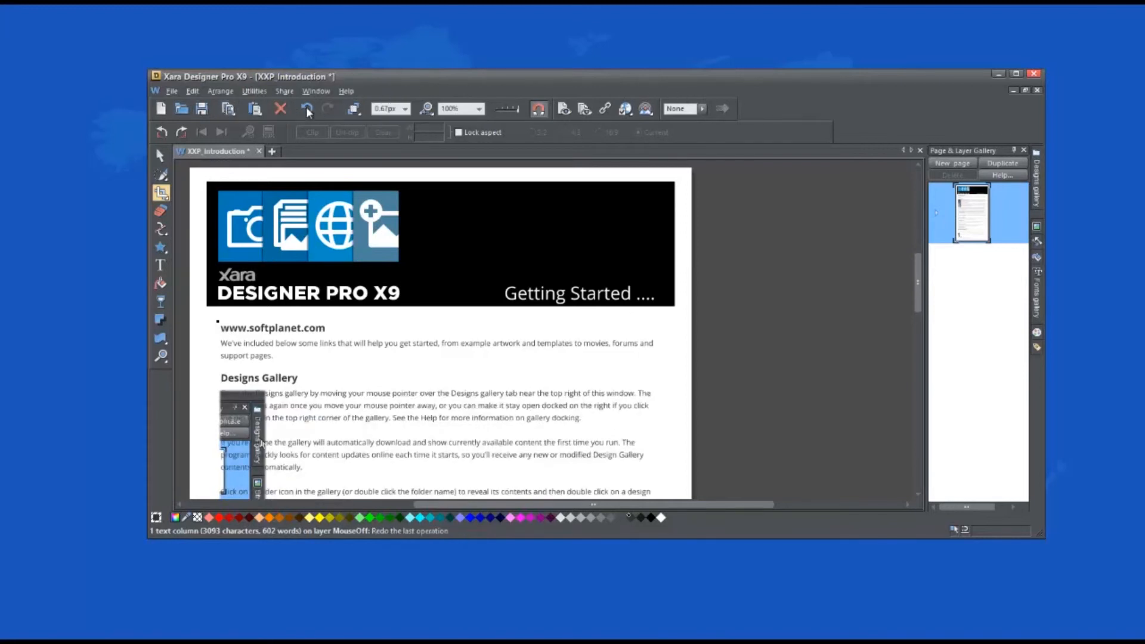
mouse_move(584, 108)
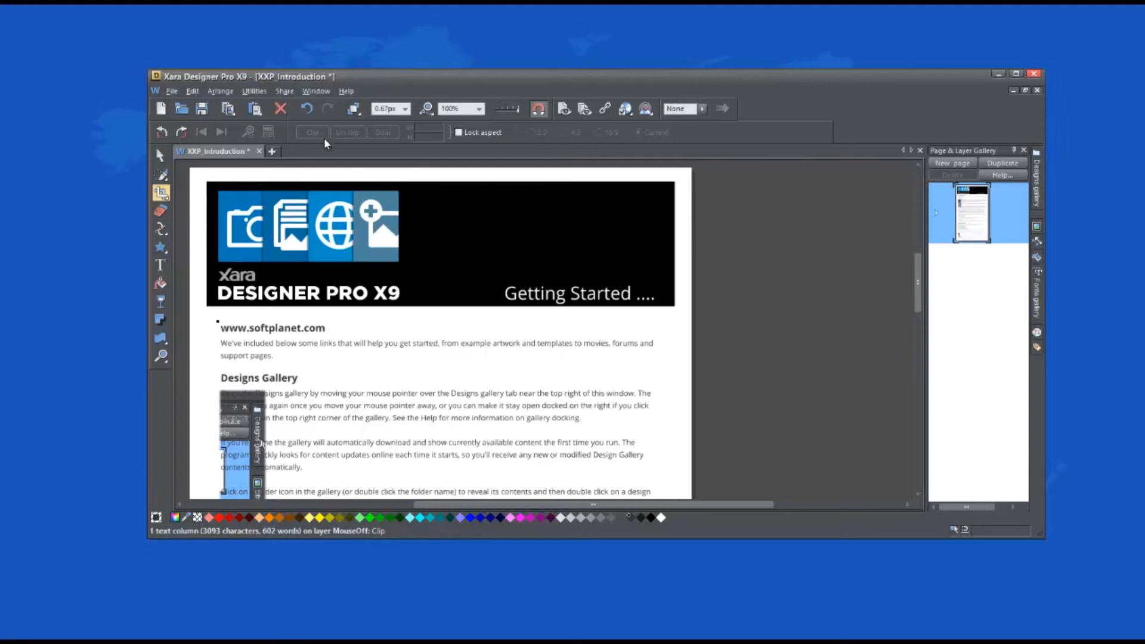
mouse_move(160, 357)
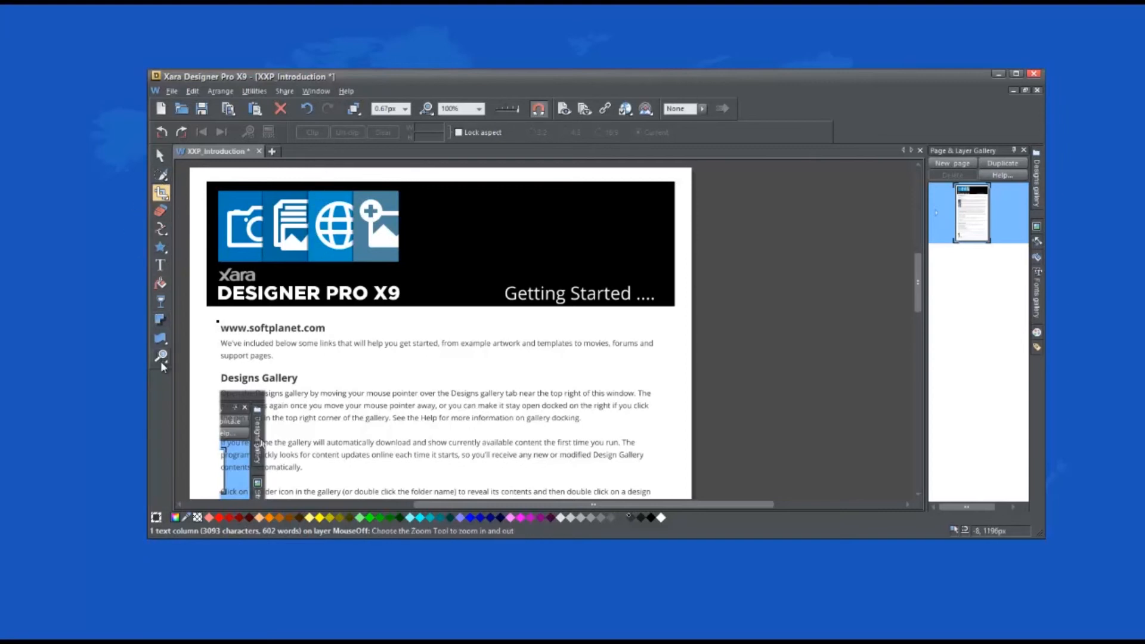
left_click(160, 357)
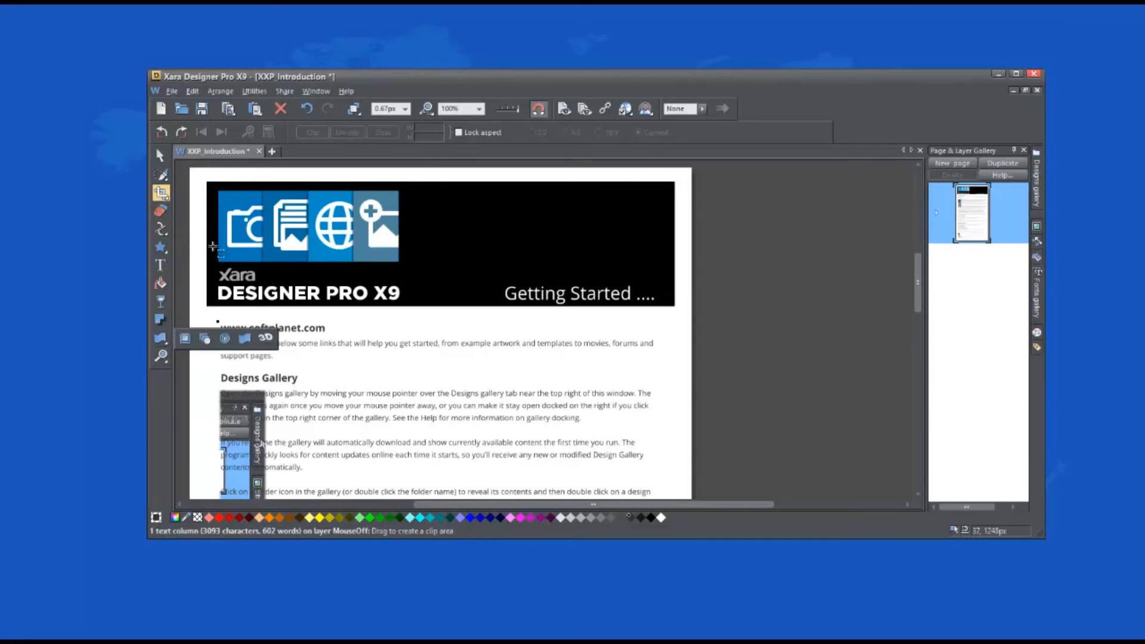
mouse_move(185, 132)
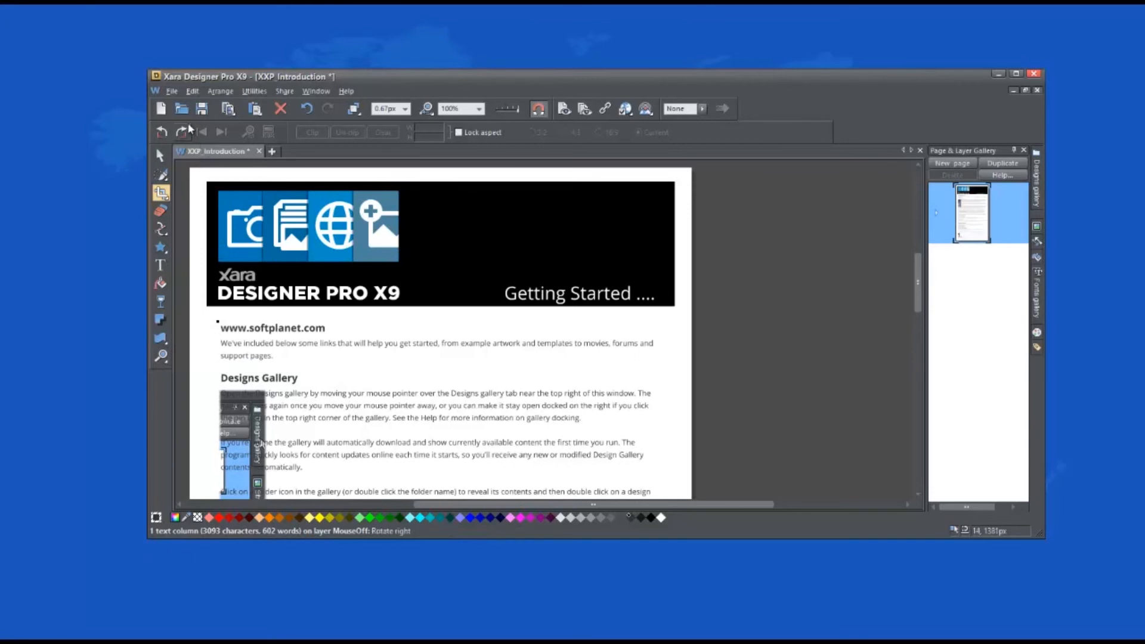
left_click(172, 91)
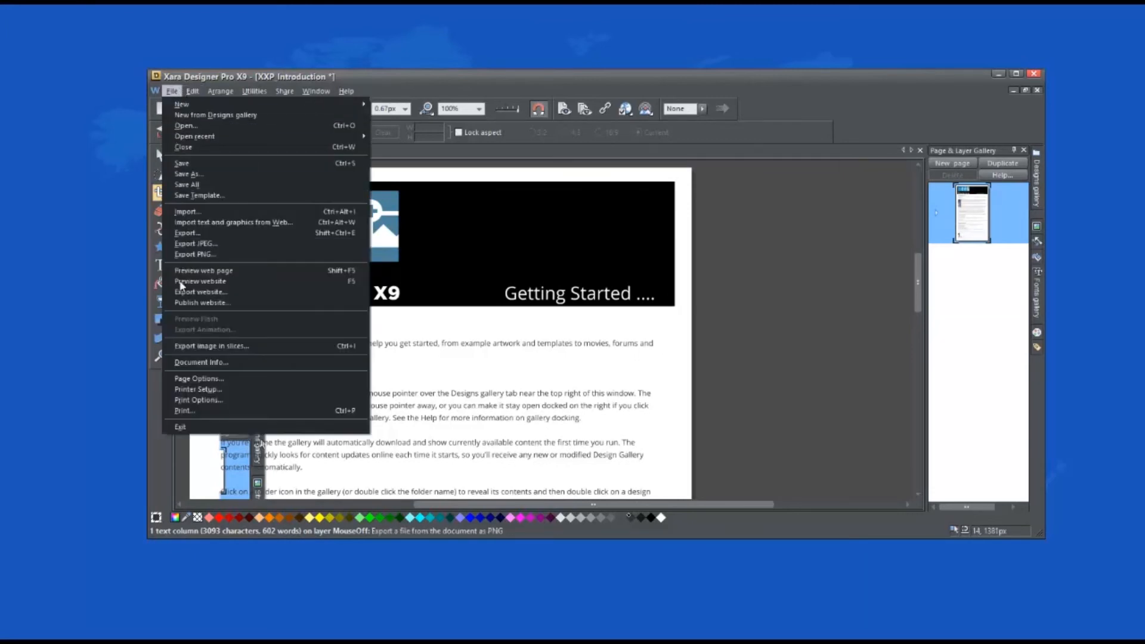
mouse_move(205, 147)
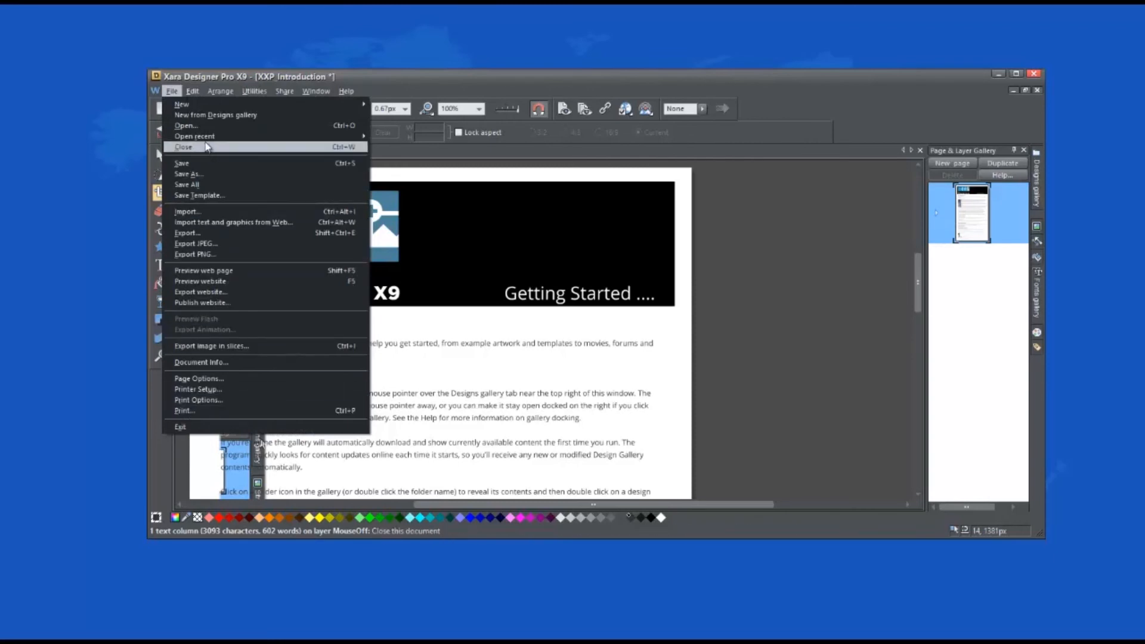
left_click(346, 91)
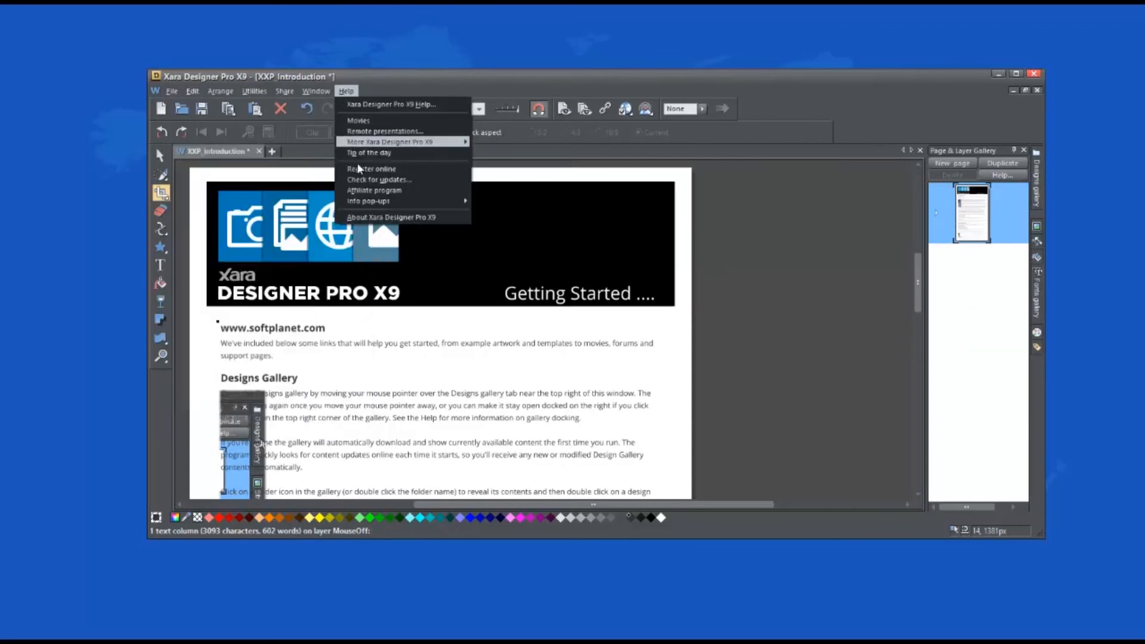
left_click(391, 217)
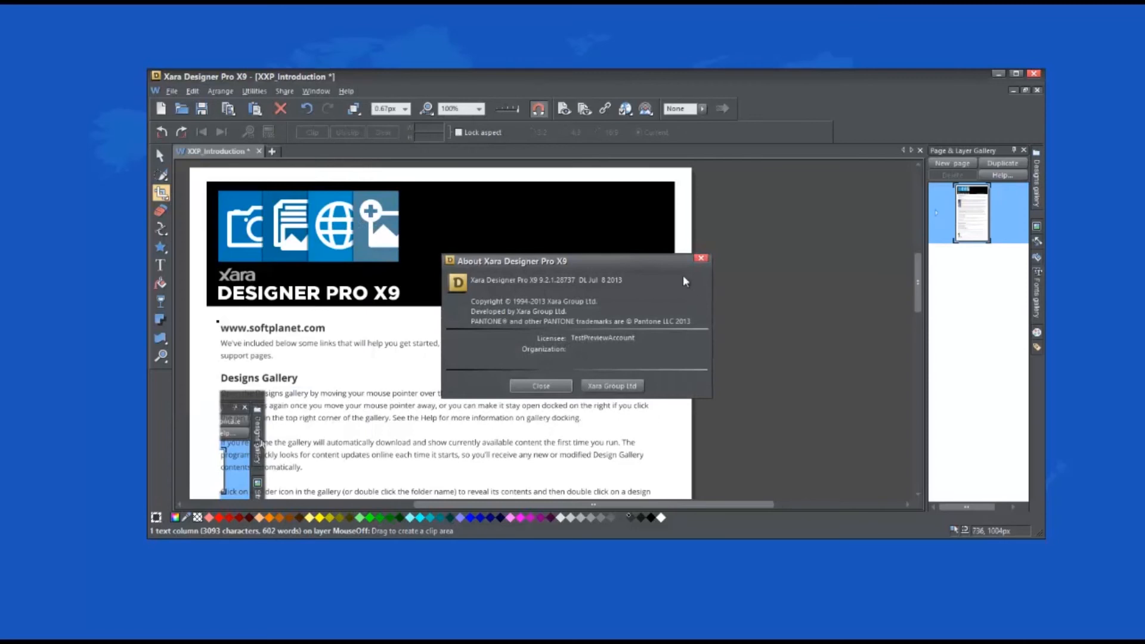
mouse_move(540, 385)
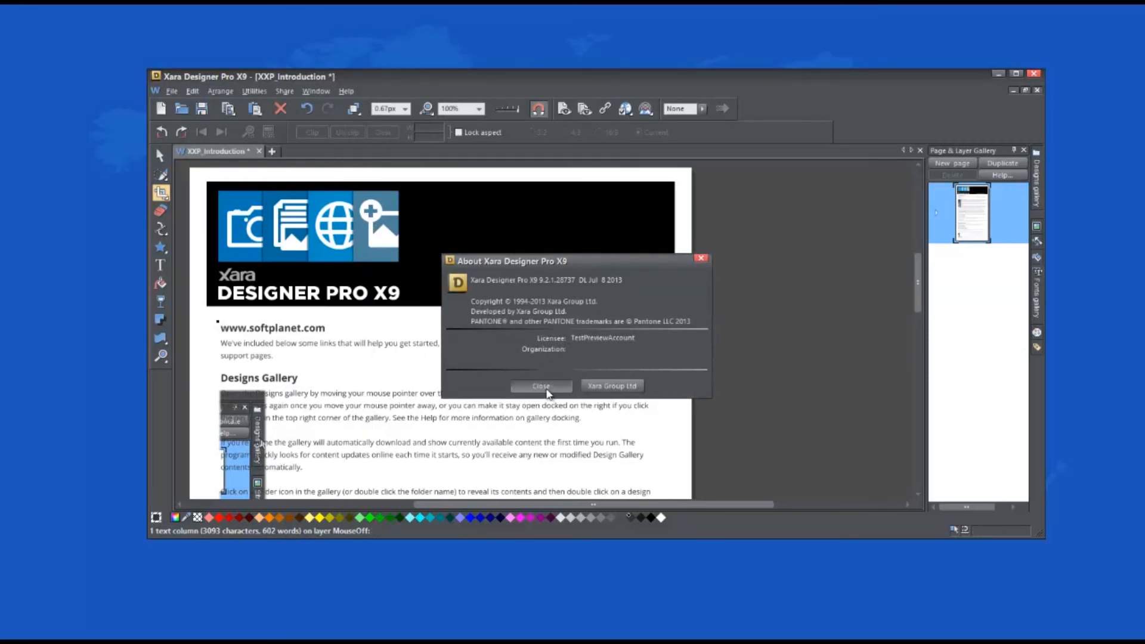
left_click(540, 386)
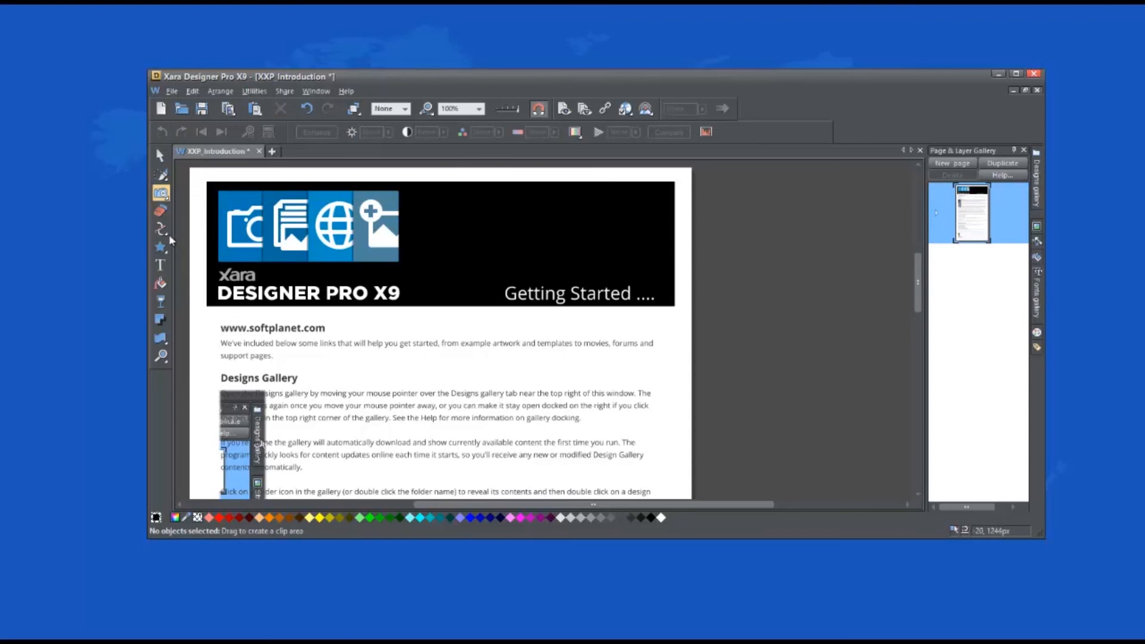
- Draw an orange rectangle with the Rectangle tool, then switch to the Ellipse tool
left_click(160, 247)
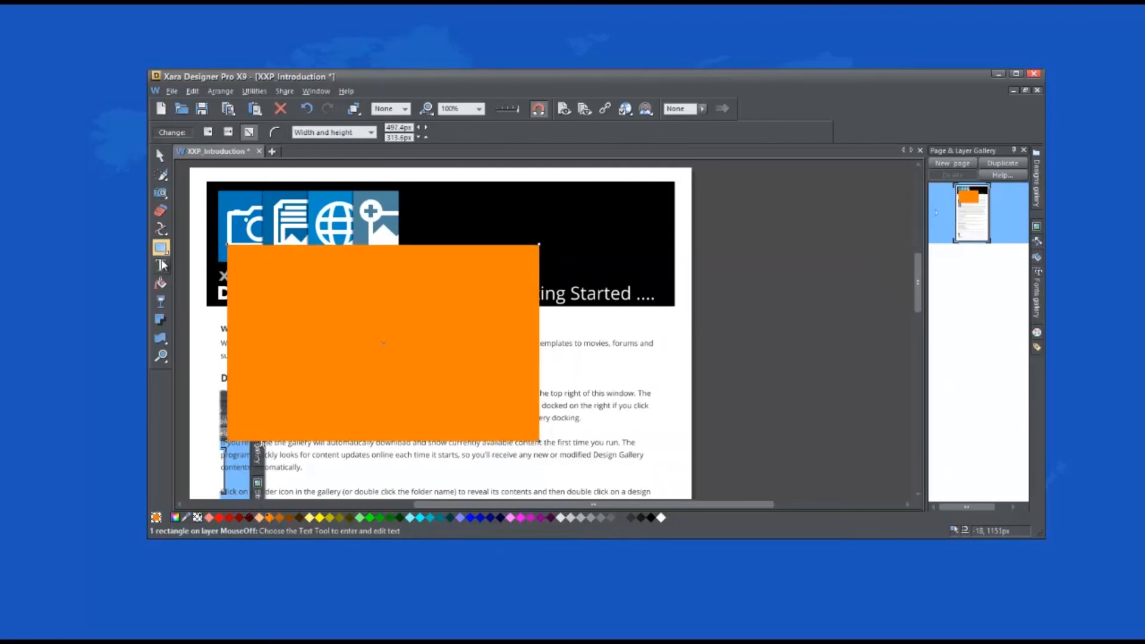
left_click(160, 247)
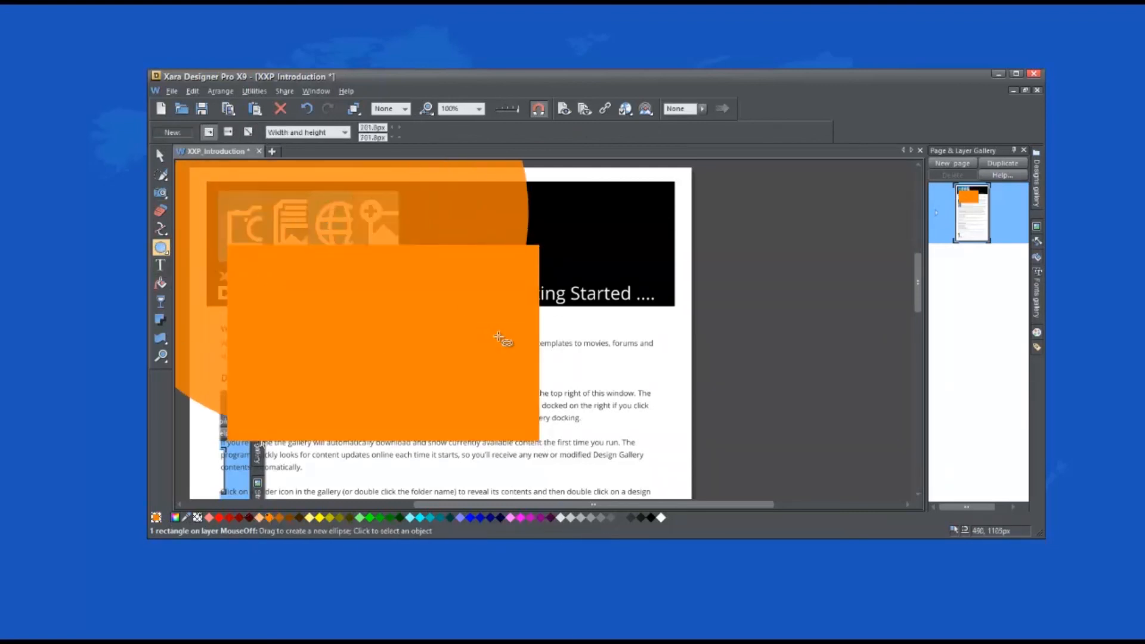